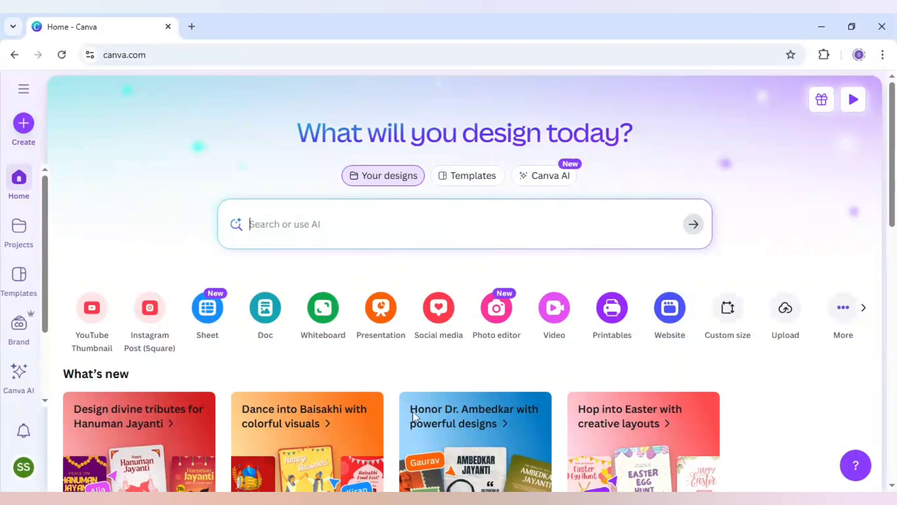
# - Create a blank Video (Landscape) design from the Videos category of Create a design
pyautogui.click(23, 124)
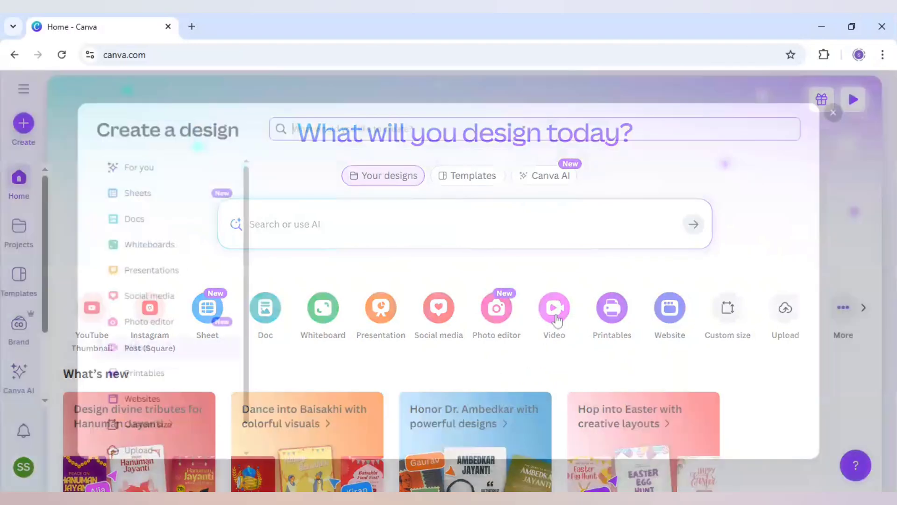
pyautogui.click(553, 309)
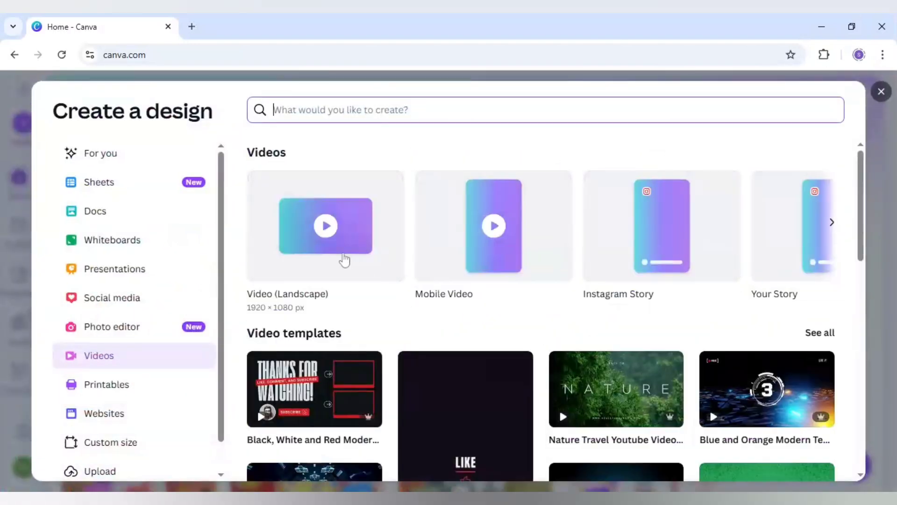
pyautogui.click(326, 225)
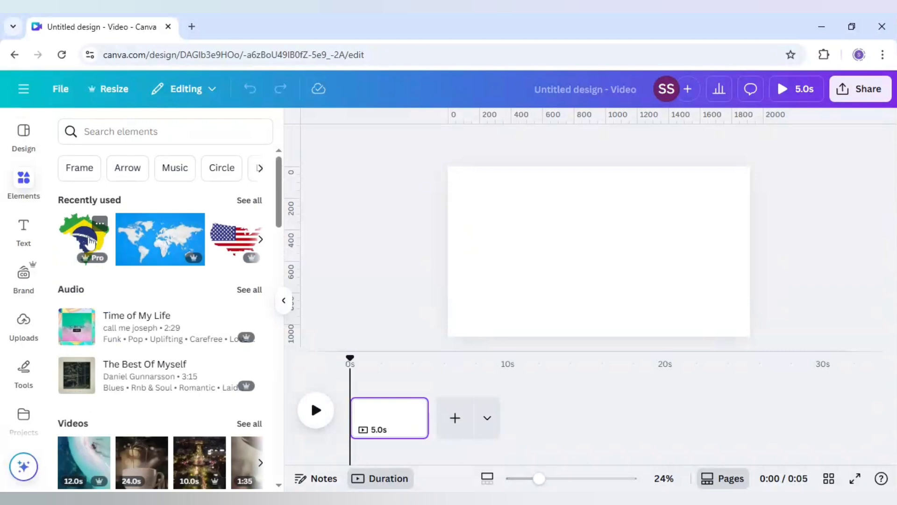
pyautogui.moveTo(158, 239)
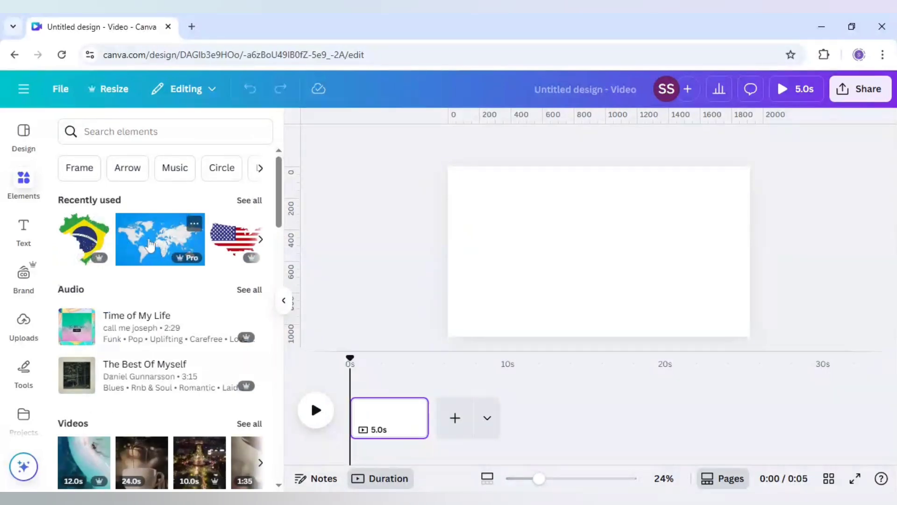
pyautogui.moveTo(149, 249)
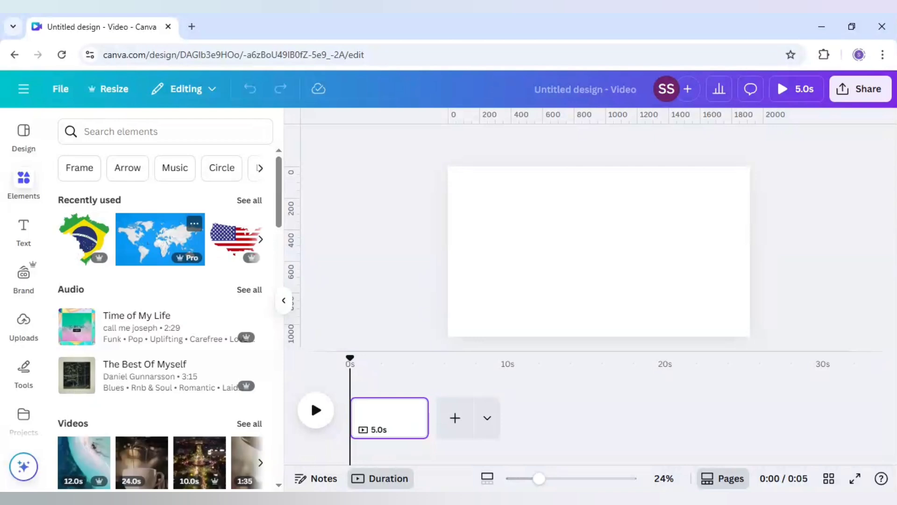
pyautogui.moveTo(479, 294)
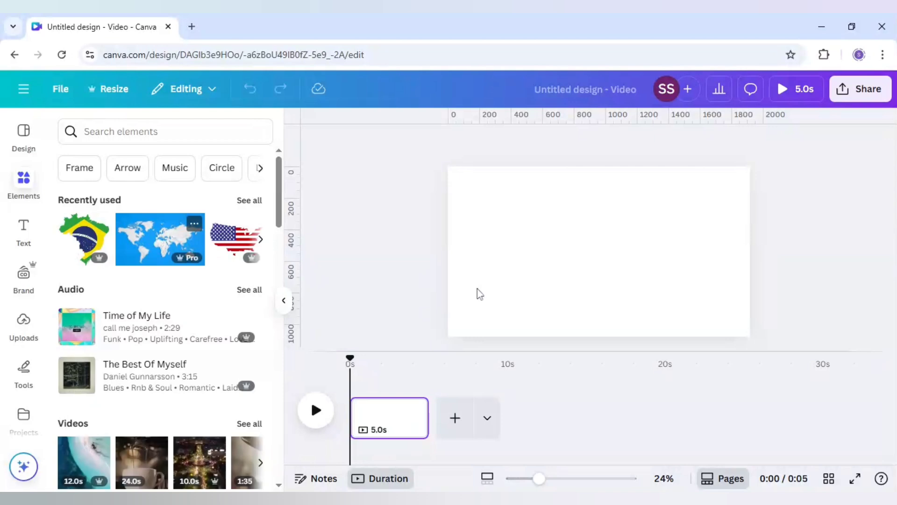
# - Add the blue world map graphic from Elements' Recently used to the page
pyautogui.click(160, 239)
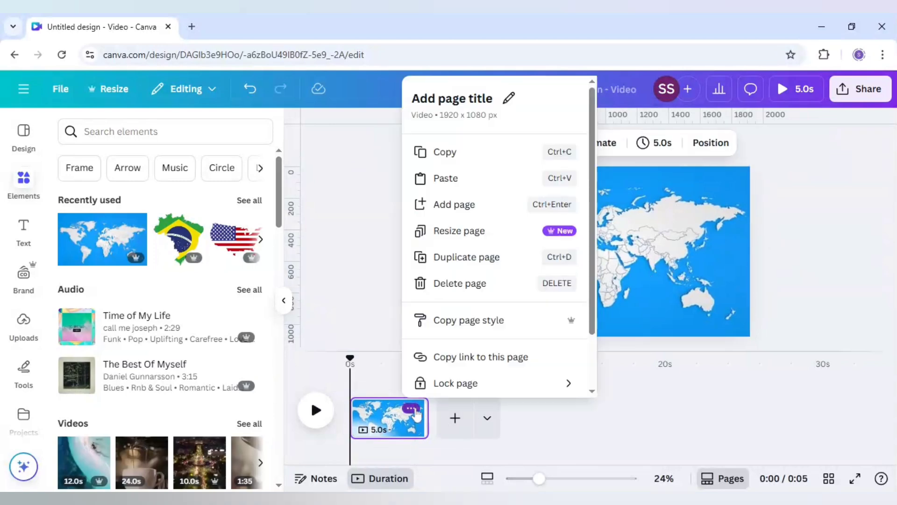
pyautogui.moveTo(465, 257)
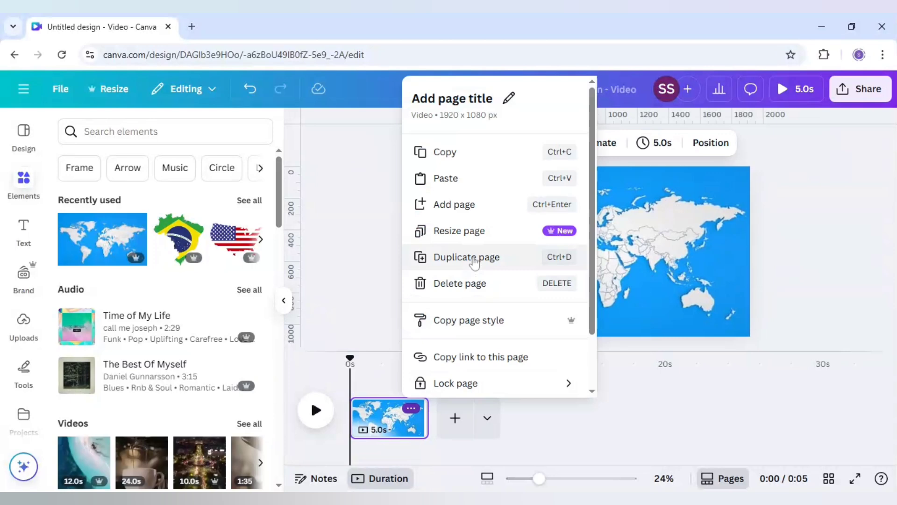
# - Duplicate the world map page with Duplicate page in the timeline menu
pyautogui.click(466, 257)
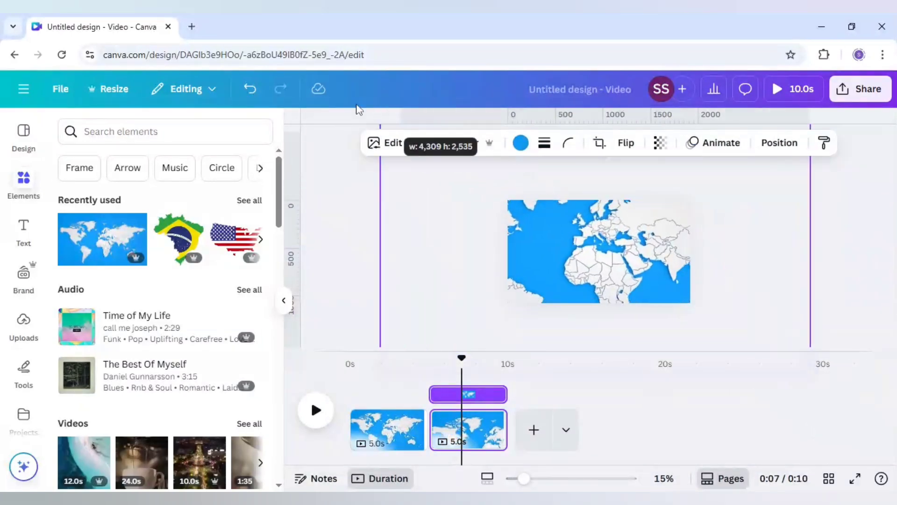
# - Scale up and reposition the page-2 map so South America fills the frame
pyautogui.click(600, 250)
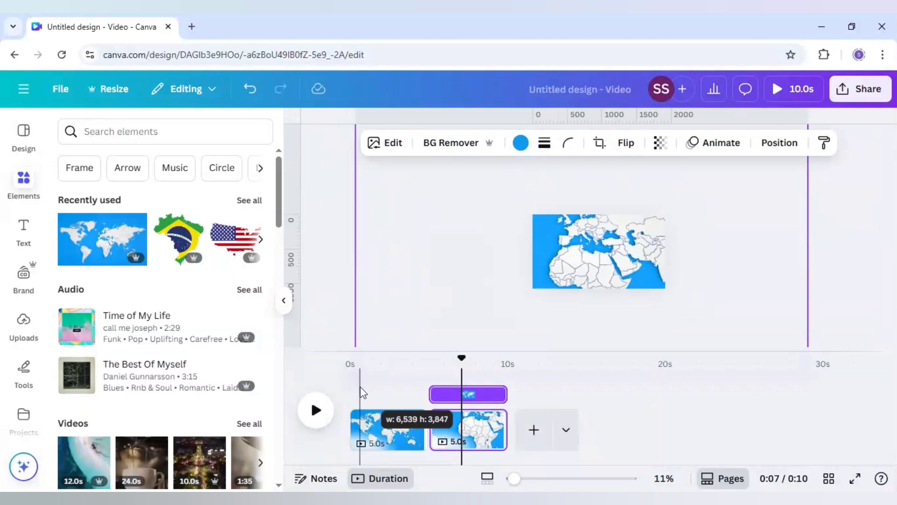
pyautogui.click(467, 430)
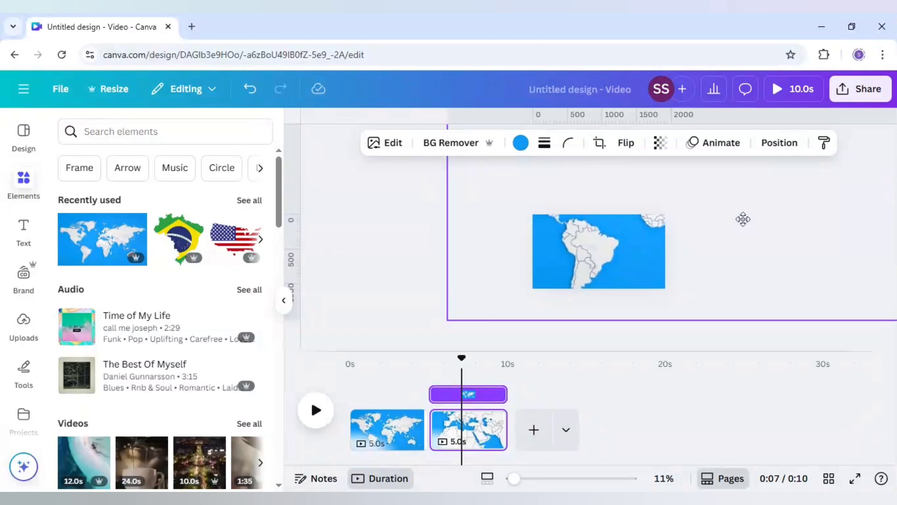
pyautogui.click(599, 251)
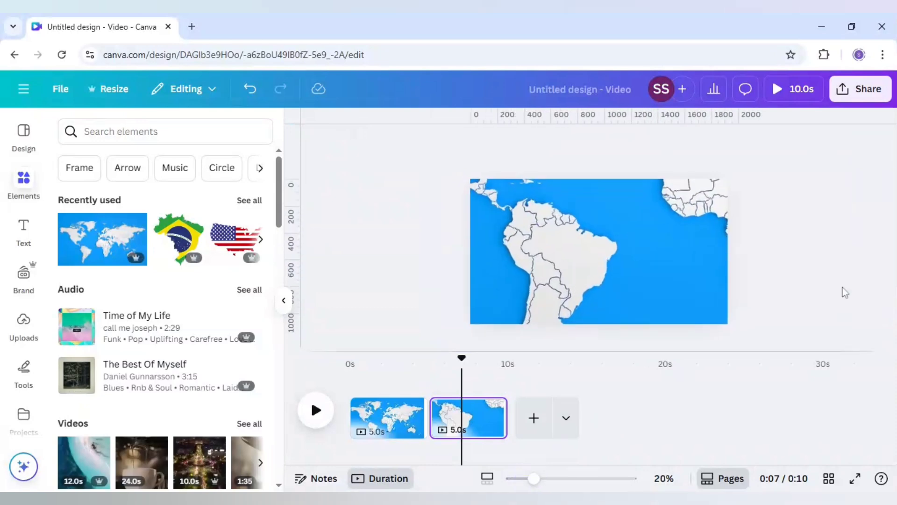
pyautogui.moveTo(803, 272)
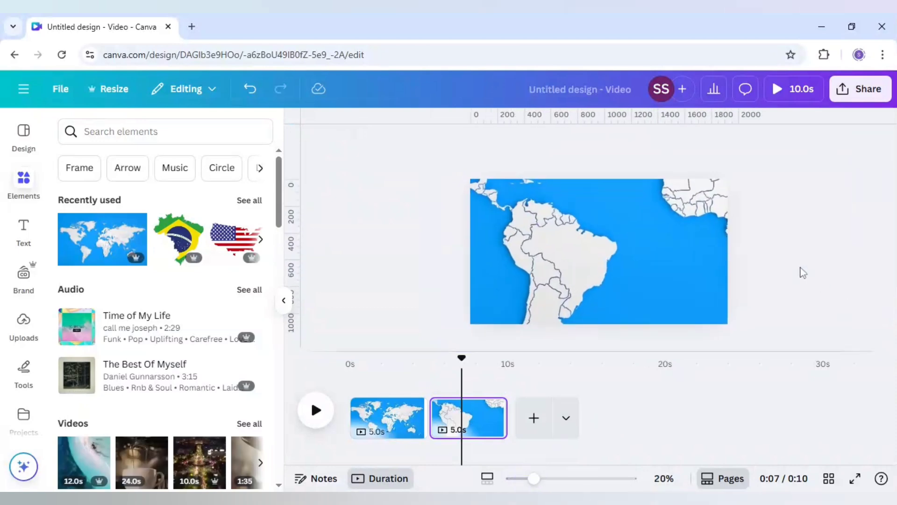
pyautogui.moveTo(178, 240)
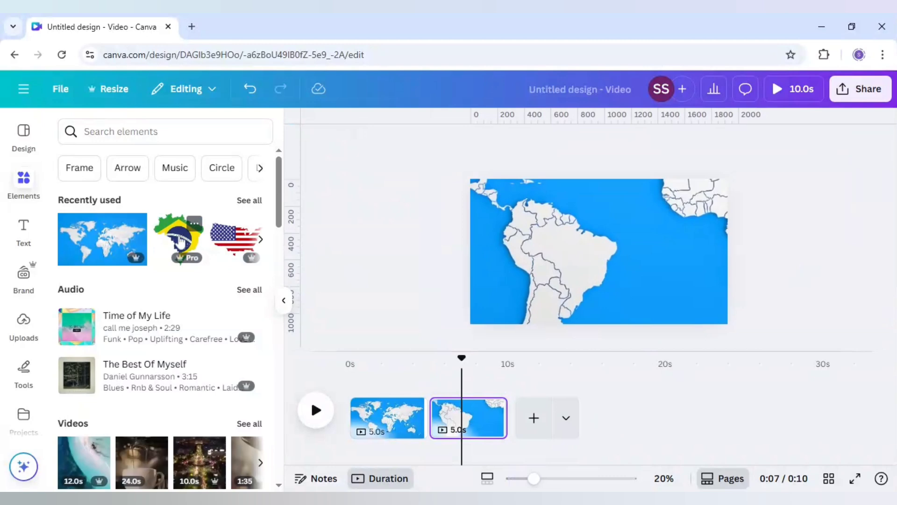
# - Add the Brazil flag graphic from Recently used and position it over Brazil
pyautogui.click(178, 239)
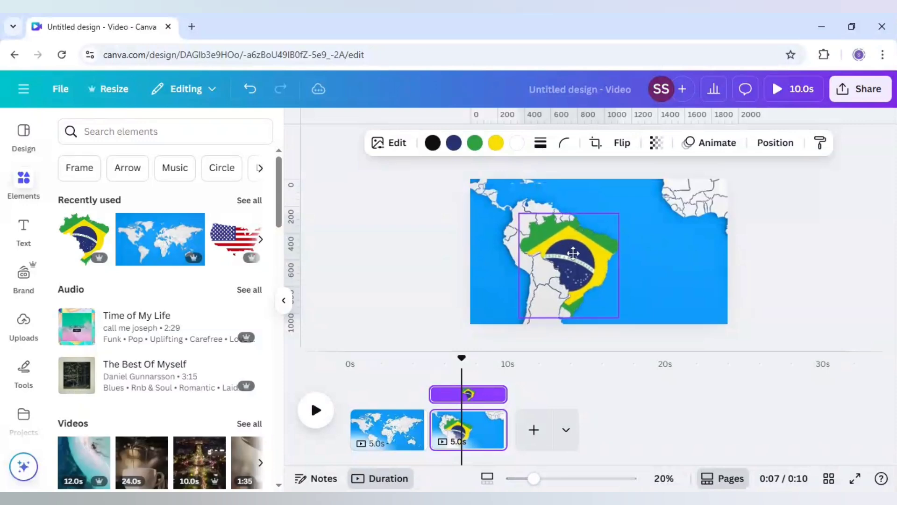
pyautogui.click(572, 253)
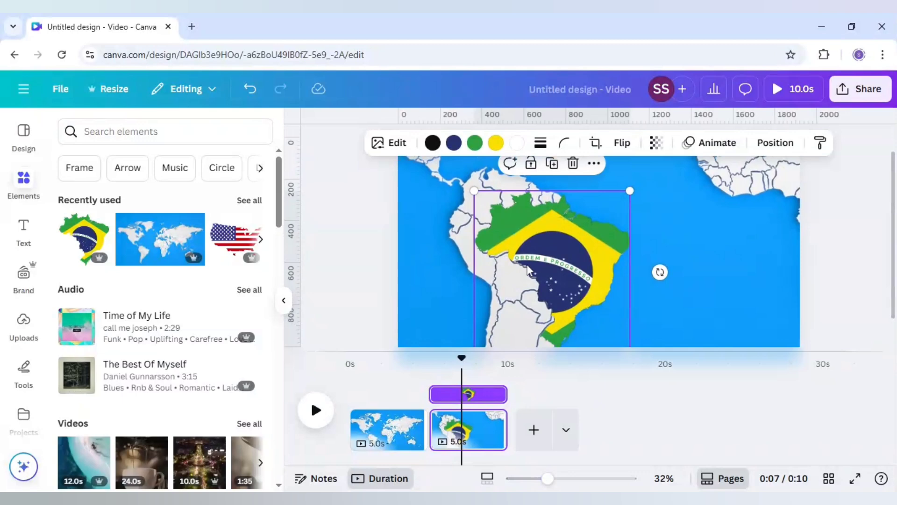
pyautogui.moveTo(537, 265)
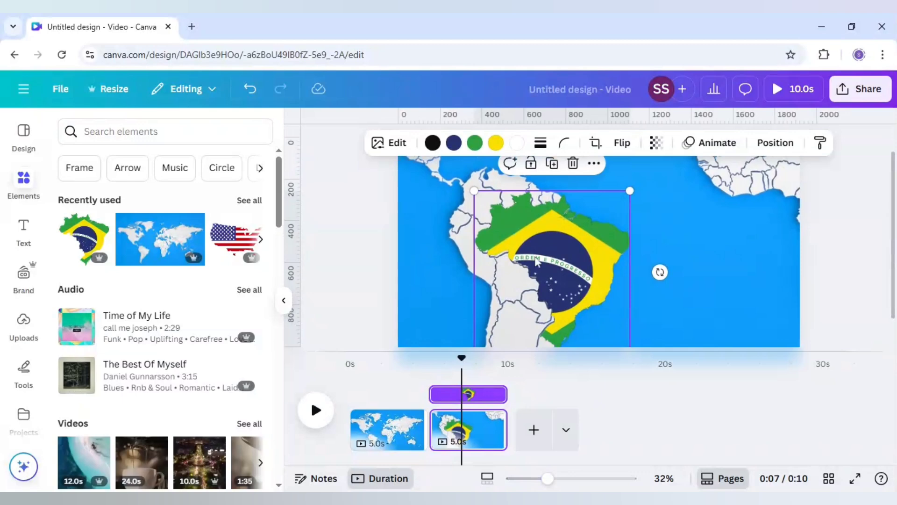
pyautogui.moveTo(601, 263)
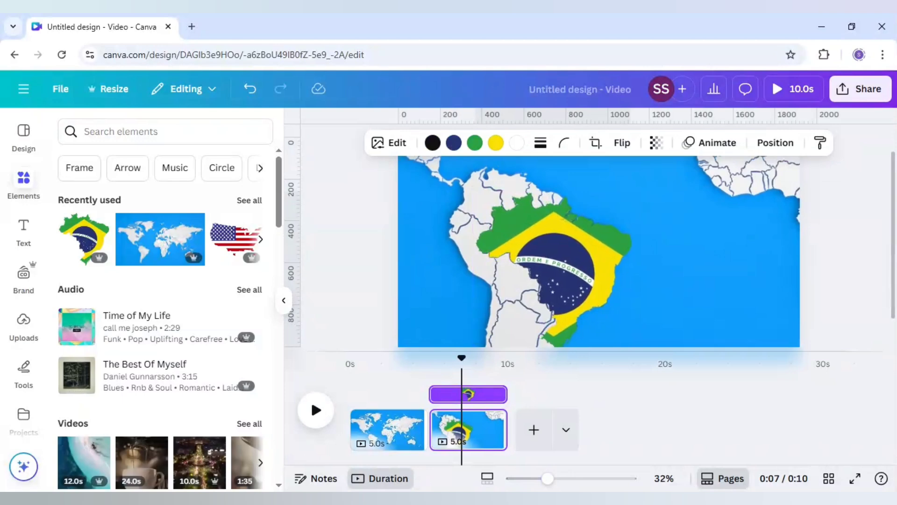
pyautogui.click(561, 263)
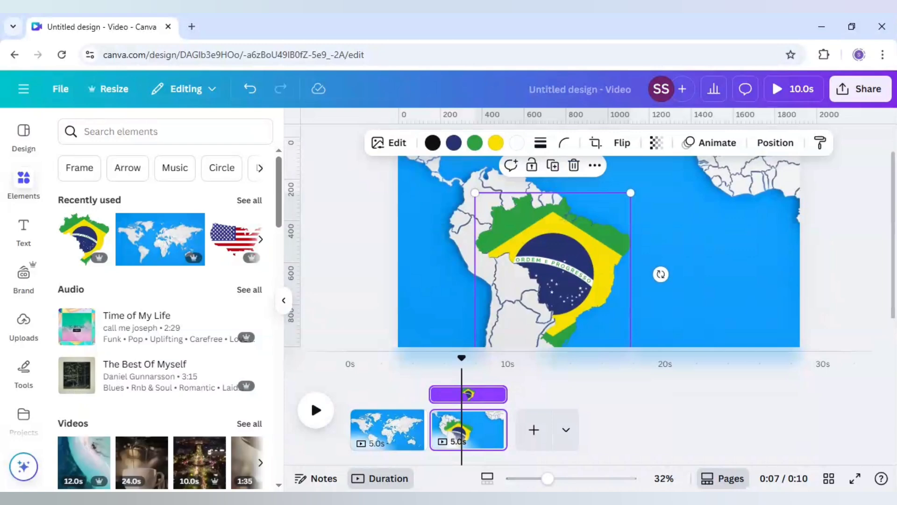
pyautogui.click(580, 259)
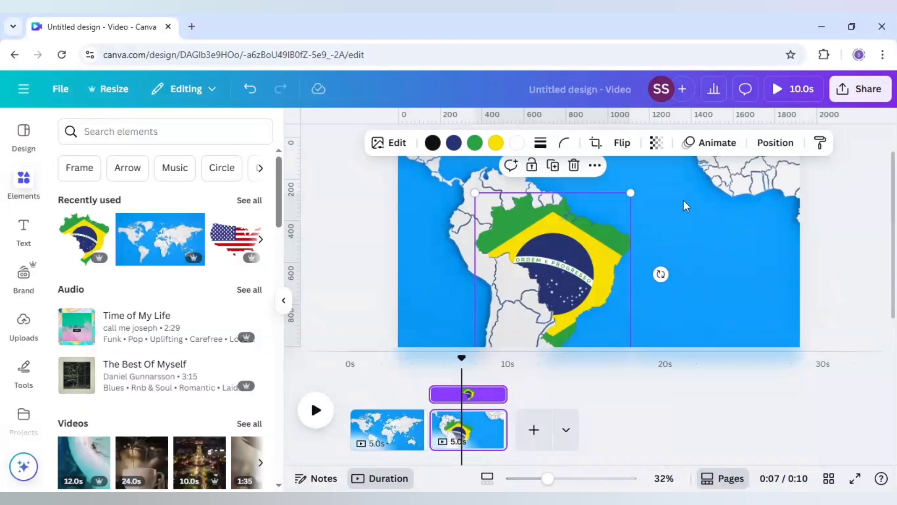
# - Give the Brazil flag a Blur animation set to On enter
pyautogui.click(716, 143)
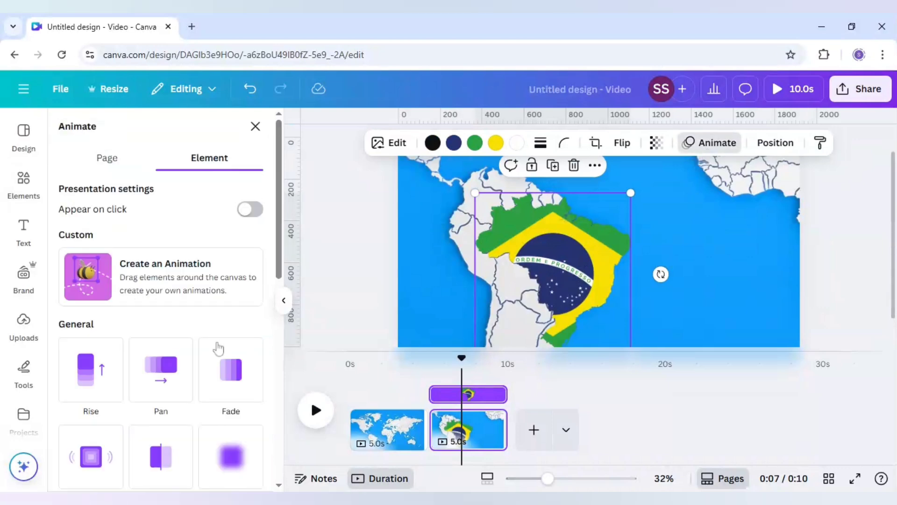
pyautogui.scroll(-3)
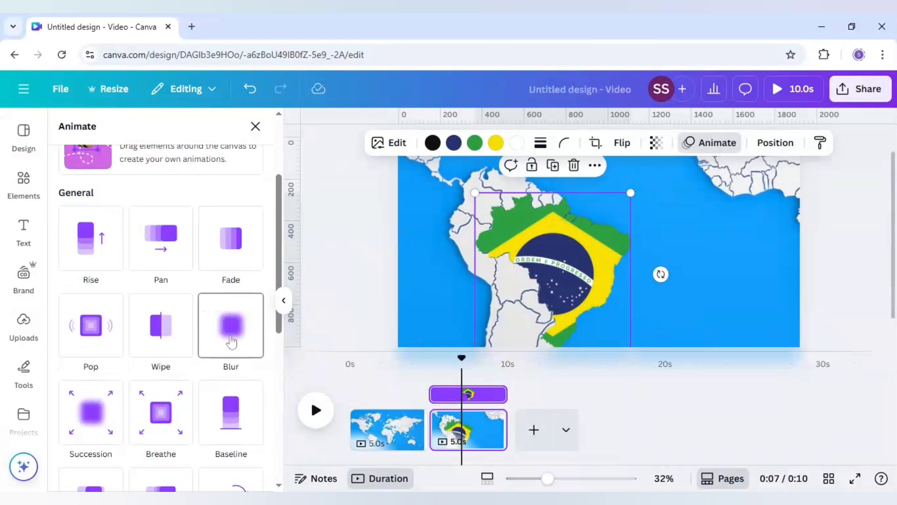
pyautogui.click(230, 326)
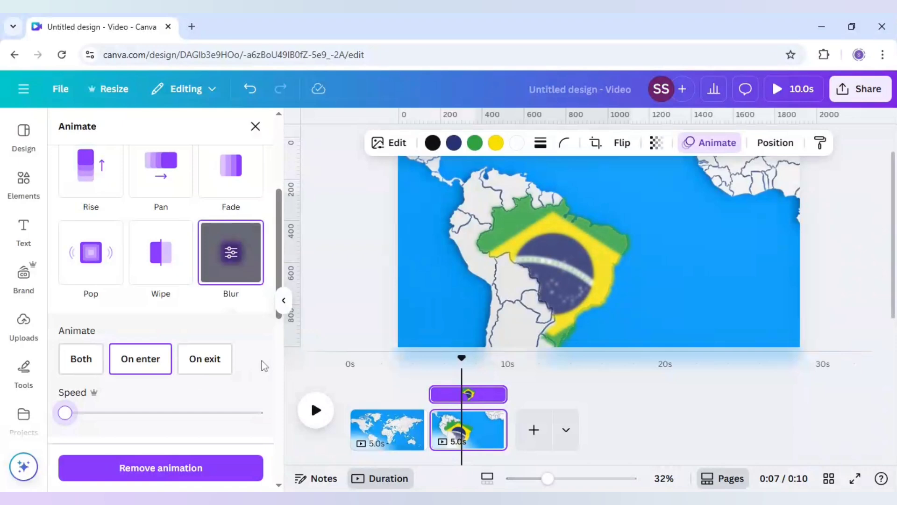
pyautogui.click(549, 257)
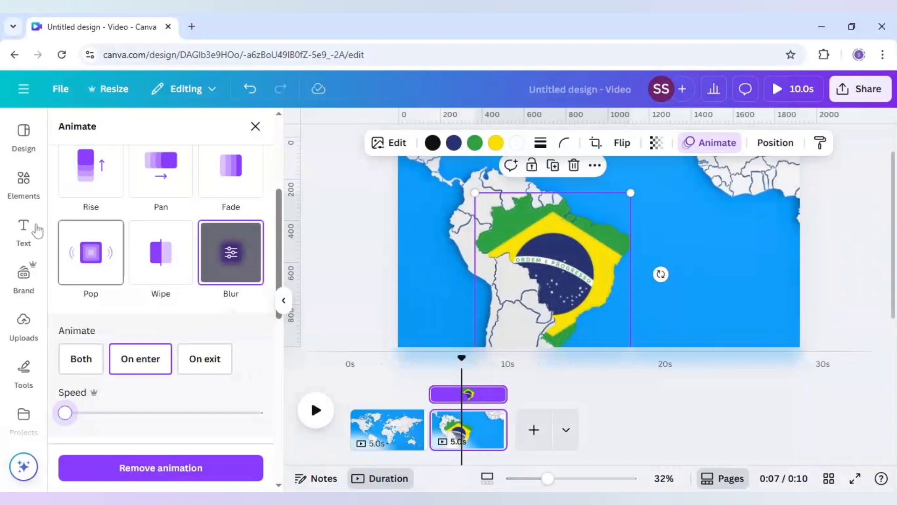
pyautogui.click(23, 229)
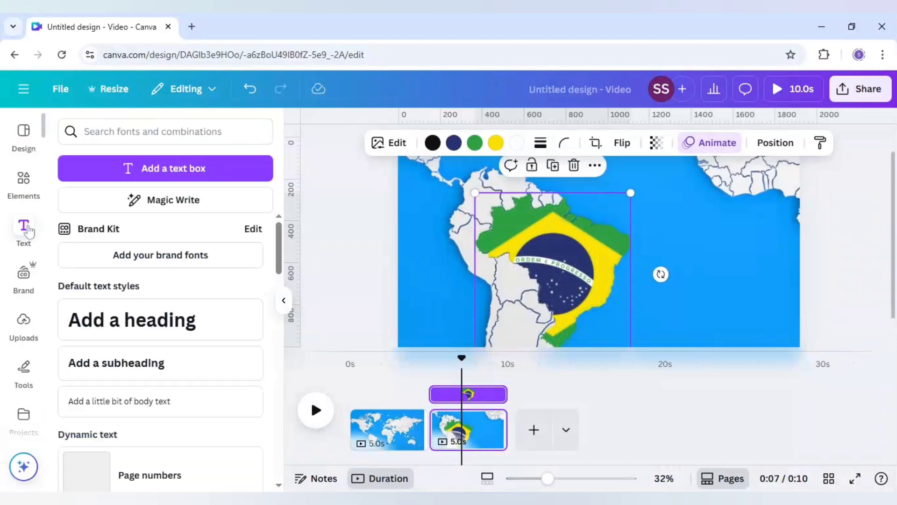
# - Add a BRAZIL heading to the right of the flag on page 2
pyautogui.click(160, 319)
pyautogui.write('BRAZIL')
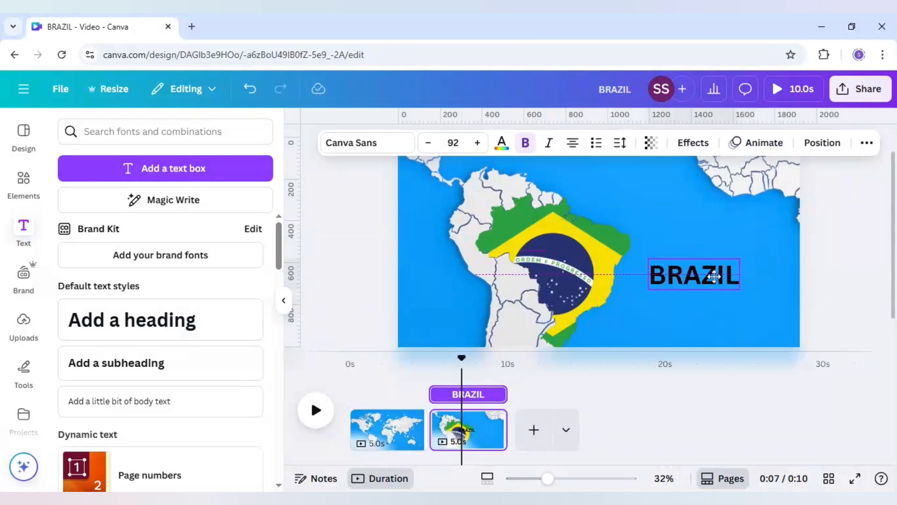
# - Set the BRAZIL heading's text colour to white from Default colours
pyautogui.click(500, 143)
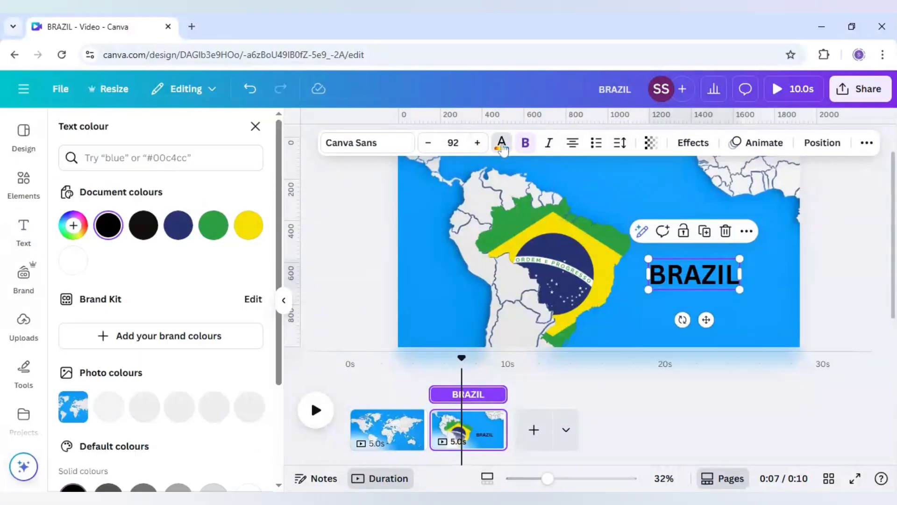
pyautogui.scroll(-3)
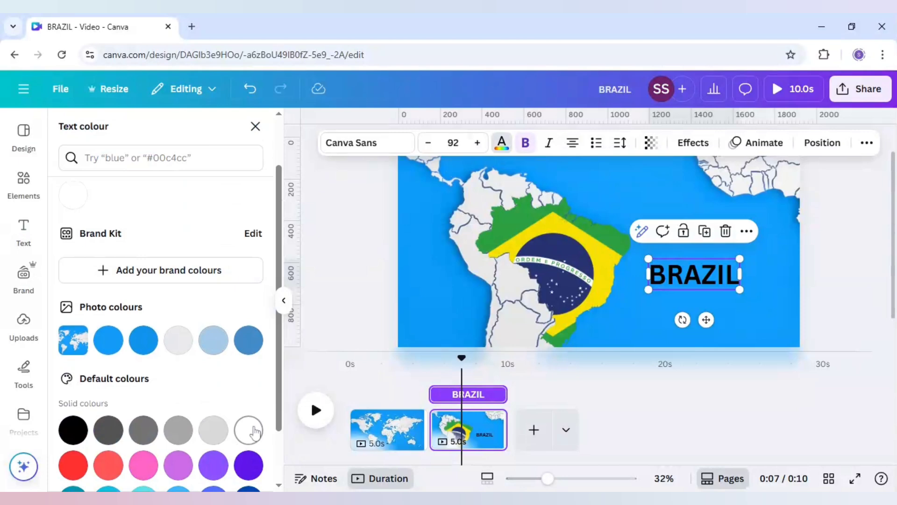
pyautogui.click(23, 232)
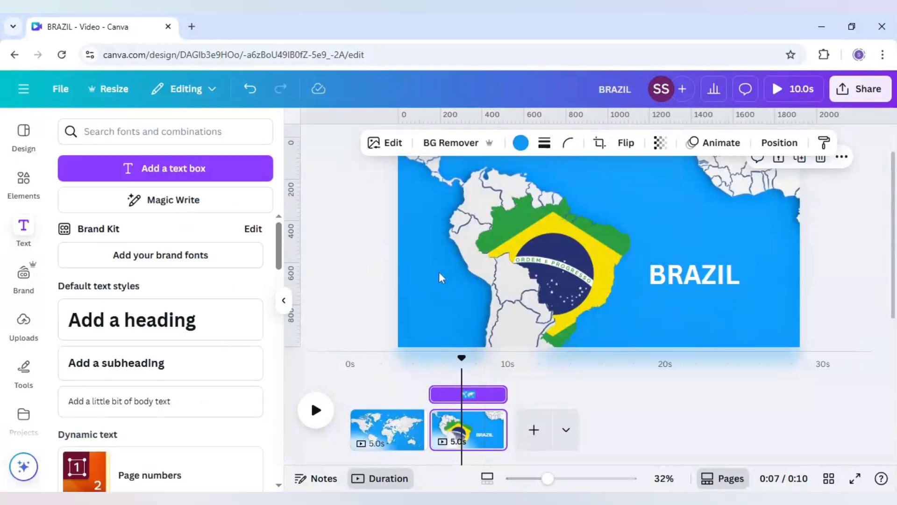
pyautogui.click(693, 275)
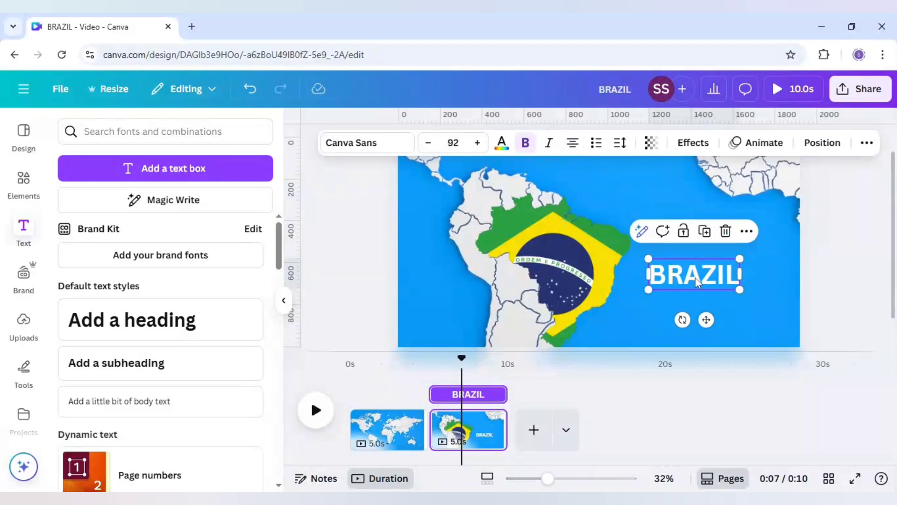
# - Apply the Burst text animation to the BRAZIL heading
pyautogui.click(763, 142)
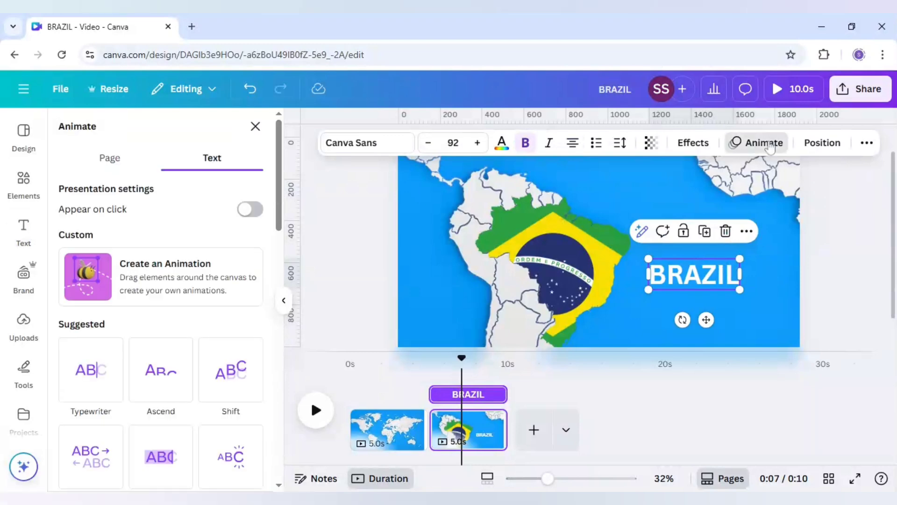
pyautogui.scroll(-3)
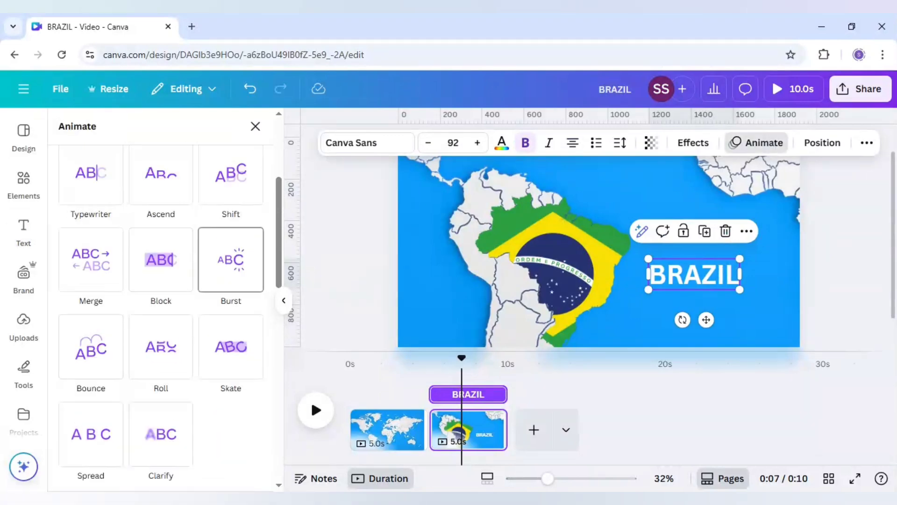
pyautogui.click(230, 259)
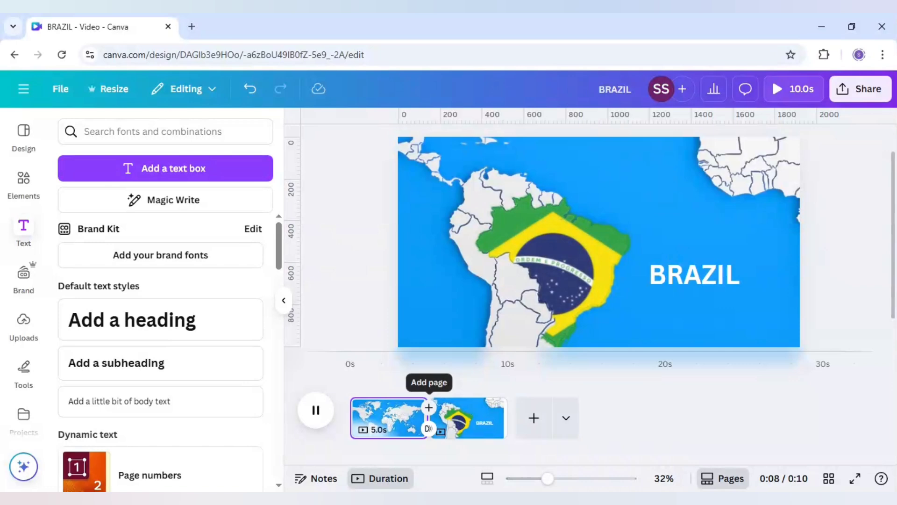
# - Insert a Match & Move transition between the world map and Brazil pages
pyautogui.click(315, 410)
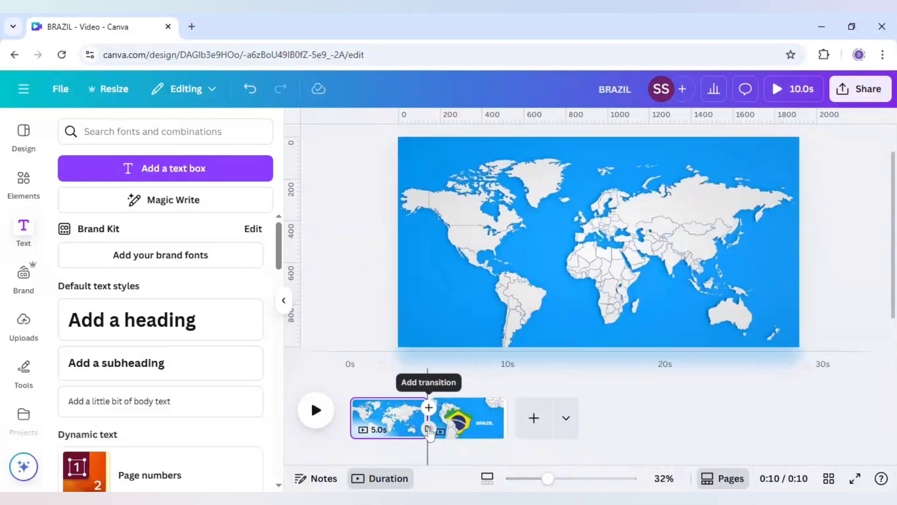
pyautogui.click(429, 407)
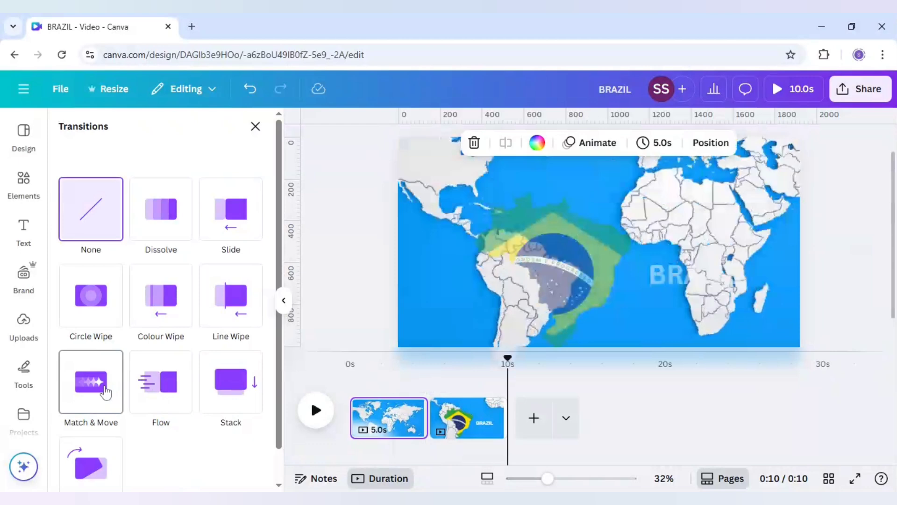
pyautogui.click(90, 382)
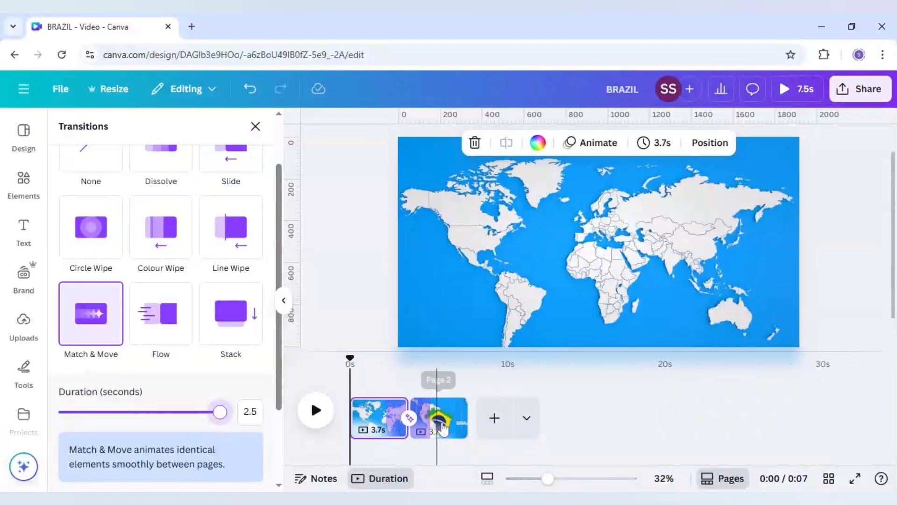
# - On the Brazil page, select the BRAZIL heading to reveal its 3.0-second timing track beside the flag's
pyautogui.click(24, 228)
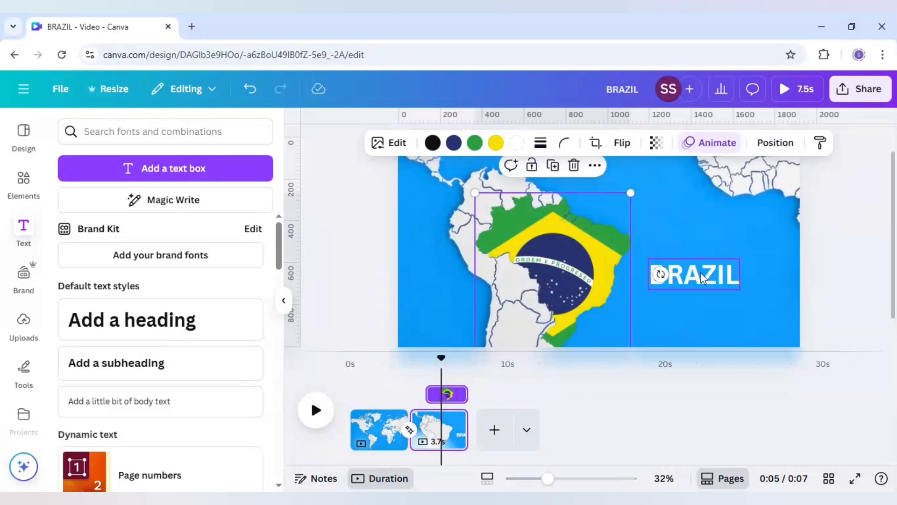
pyautogui.doubleClick(695, 274)
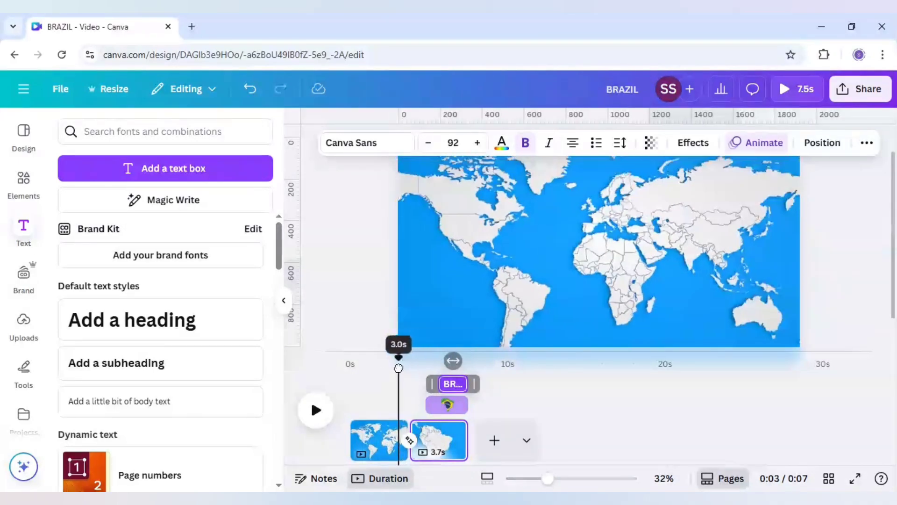
pyautogui.click(316, 410)
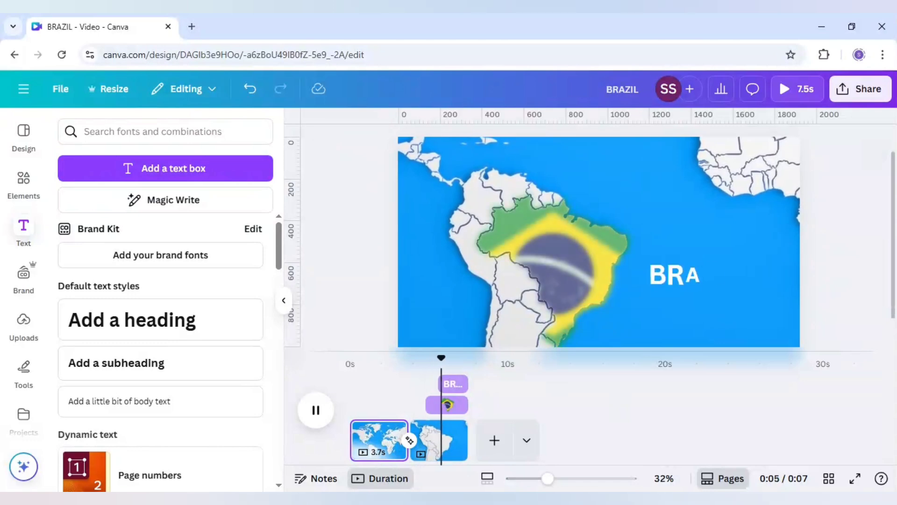
pyautogui.click(315, 410)
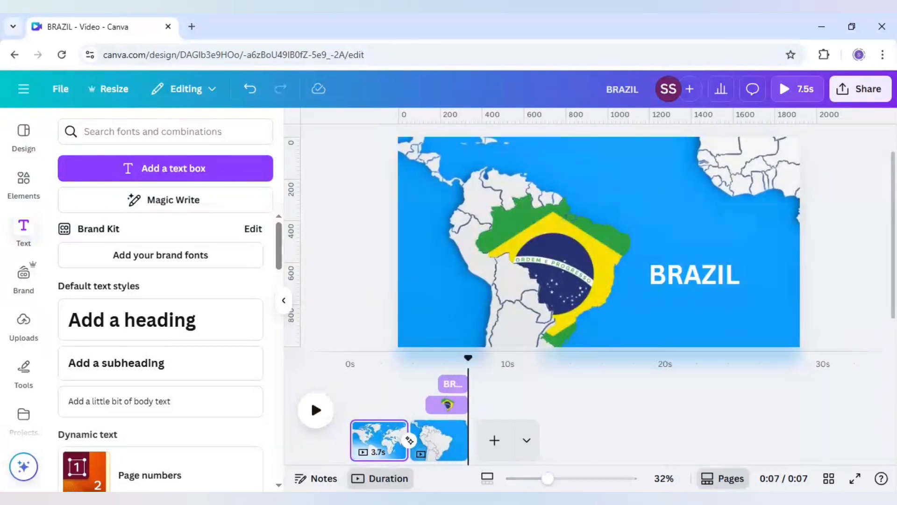
pyautogui.click(694, 274)
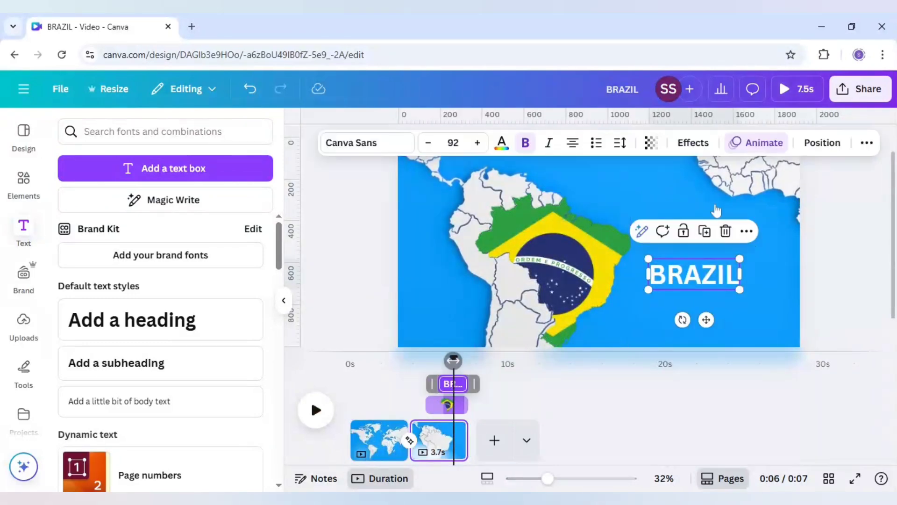
# - Replace the BRAZIL heading's Burst animation with Merge and replay the 7.5-second preview
pyautogui.click(762, 143)
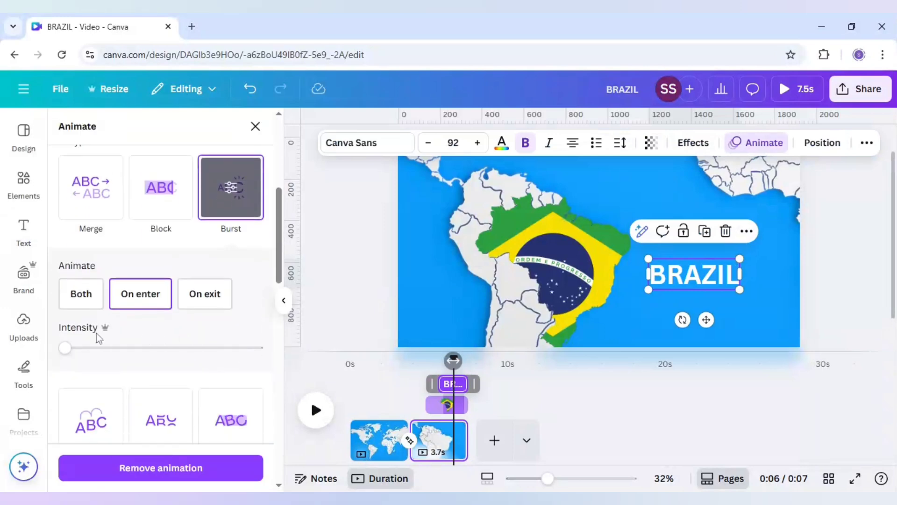
pyautogui.scroll(3)
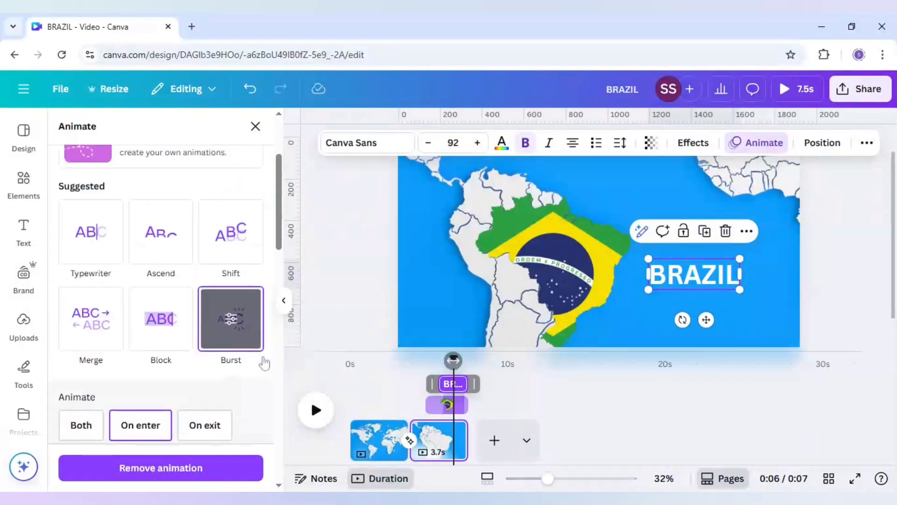
pyautogui.click(90, 231)
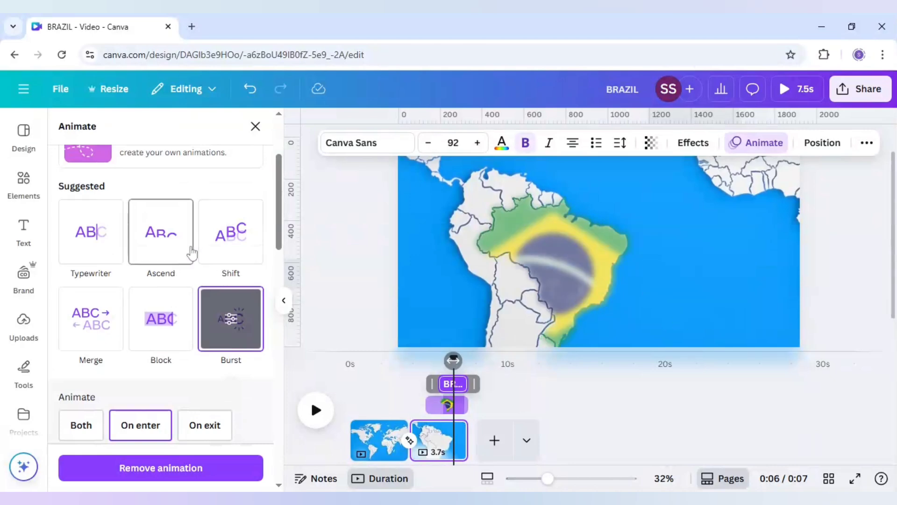
pyautogui.scroll(-3)
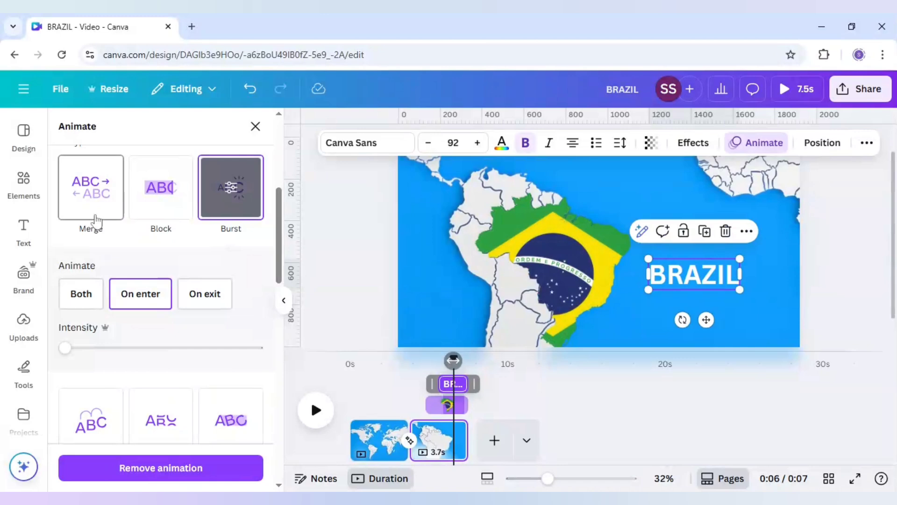
pyautogui.click(89, 187)
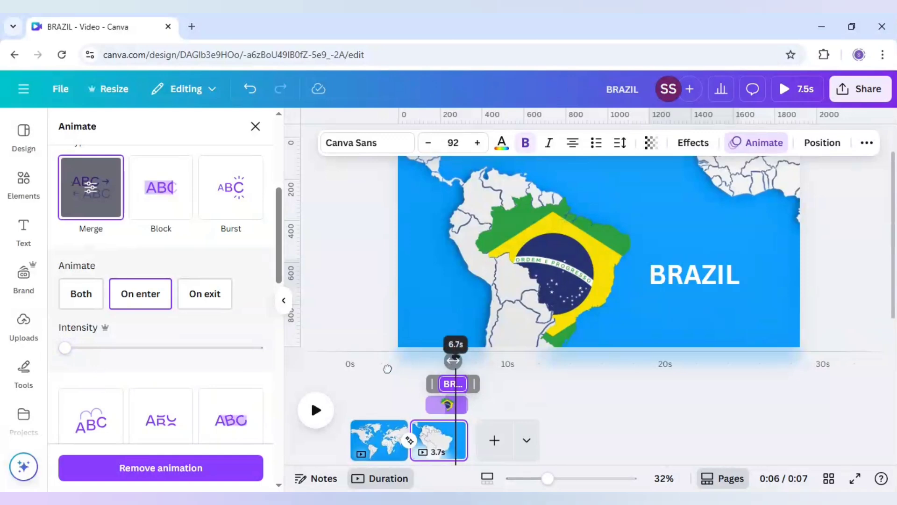
pyautogui.click(315, 410)
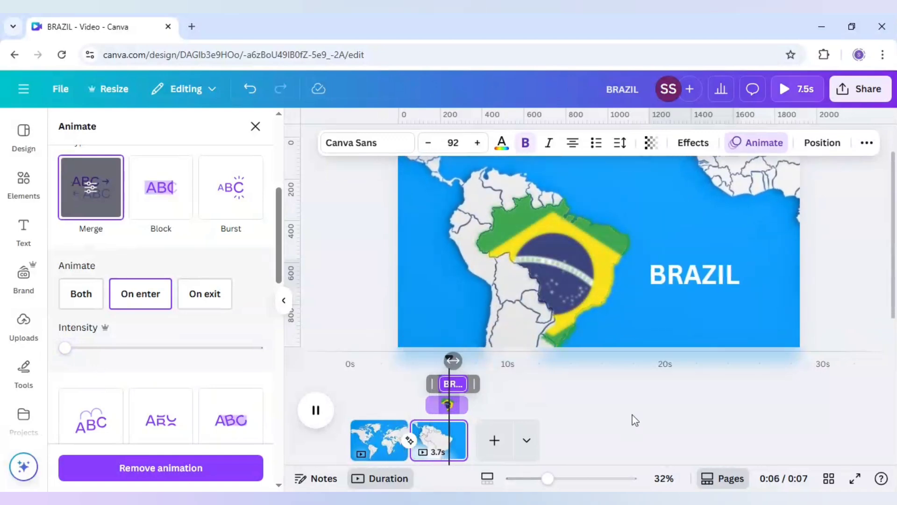
pyautogui.click(316, 410)
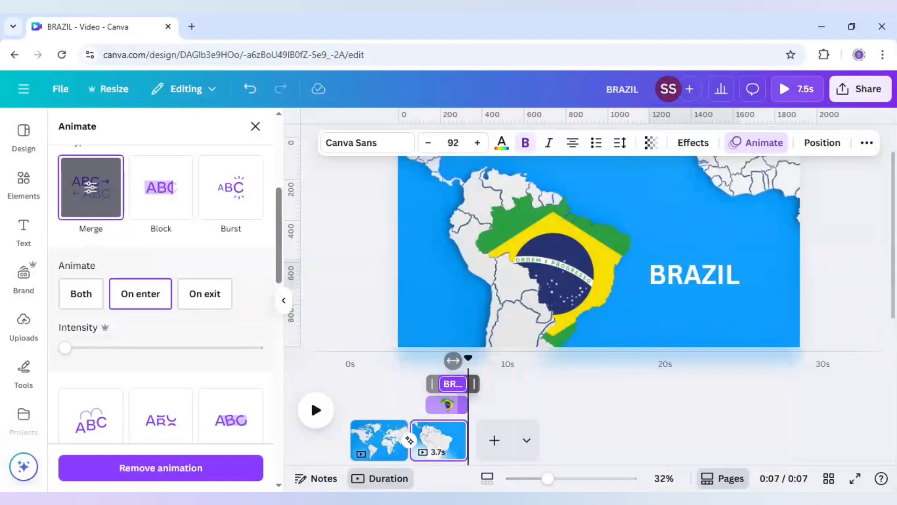